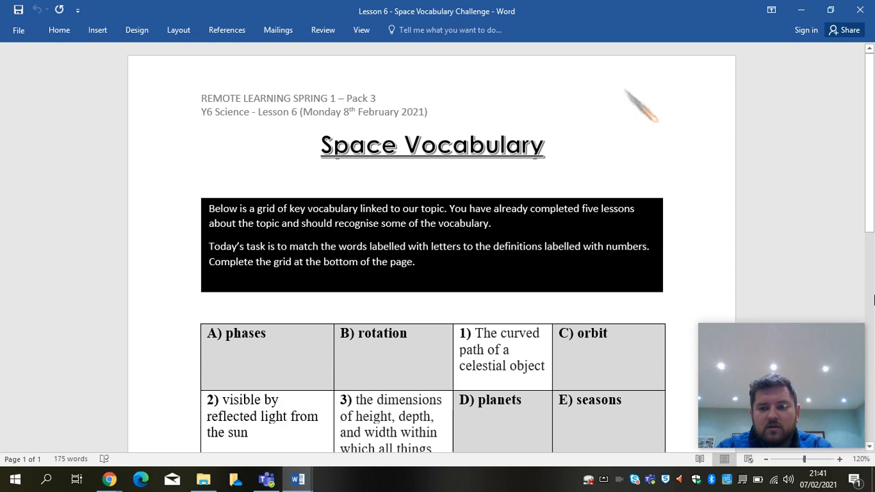
scroll(down, 3)
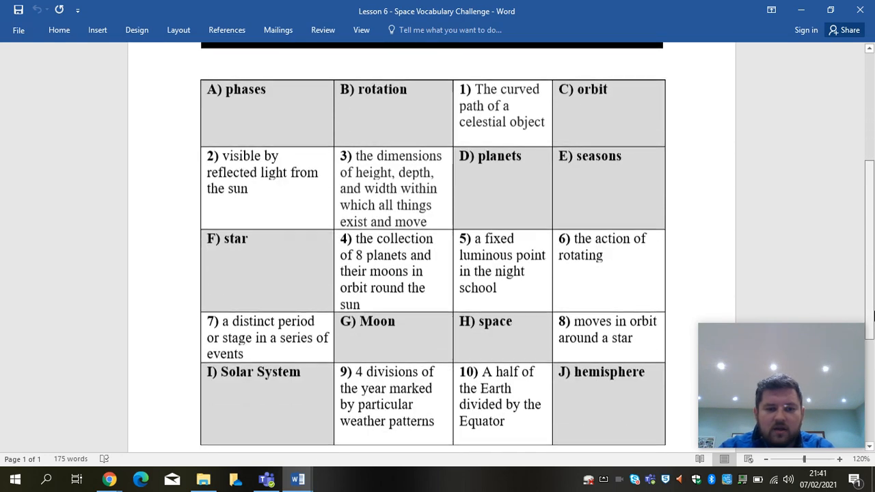
scroll(down, 3)
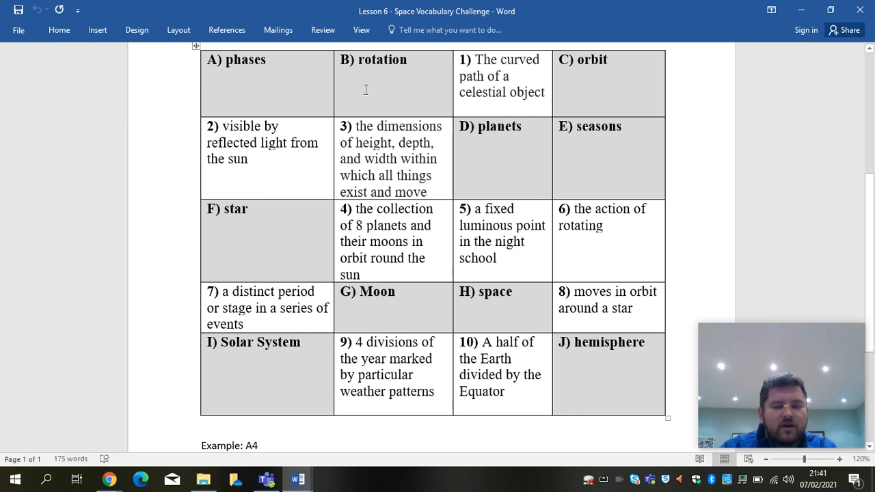
mouse_move(601, 145)
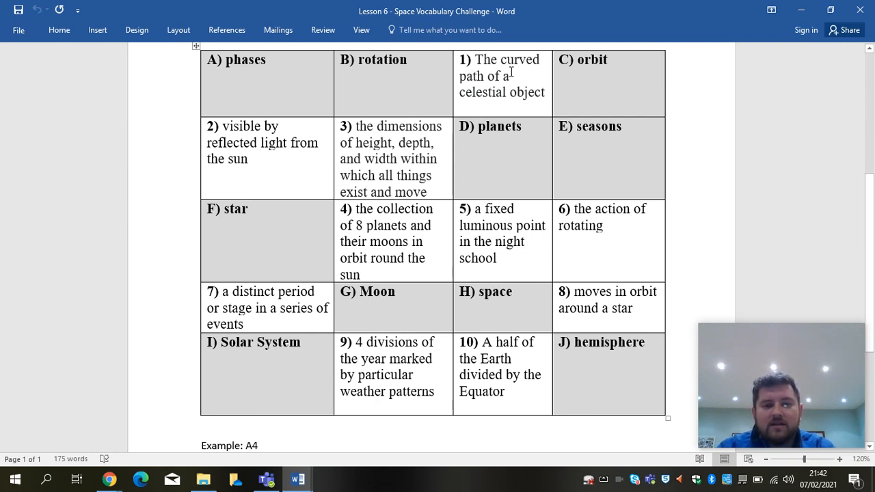
mouse_move(246, 144)
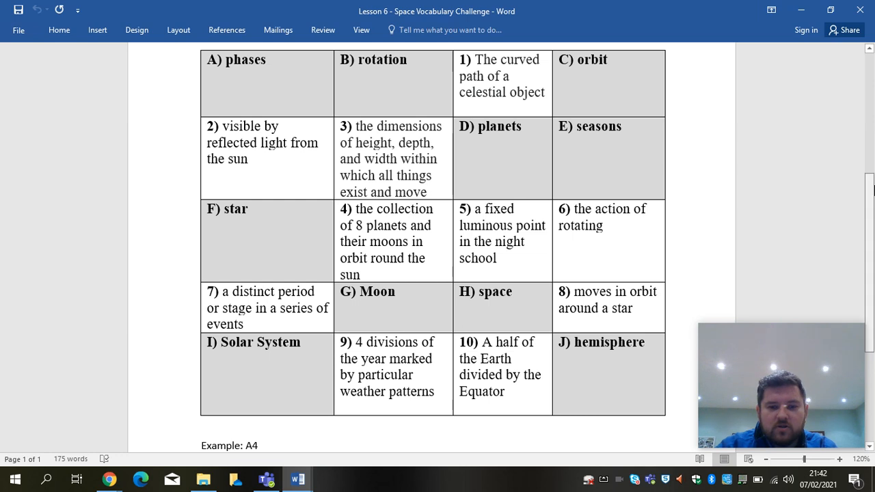
scroll(down, 3)
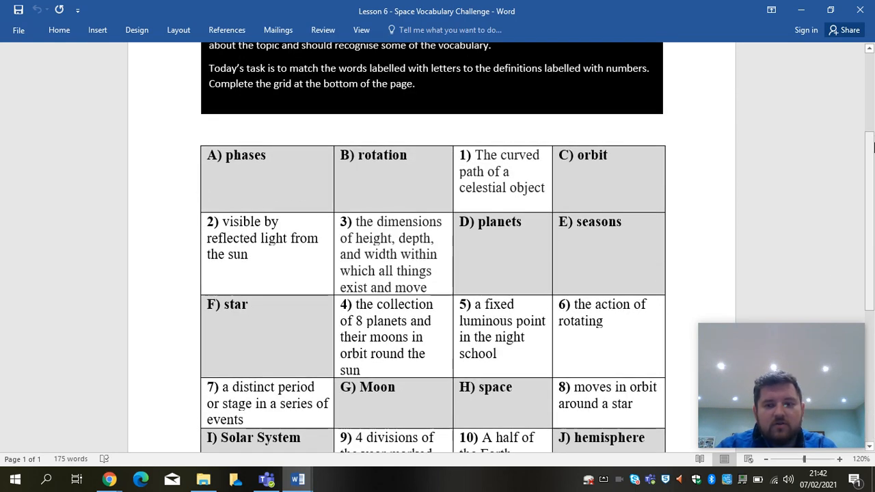
scroll(down, 3)
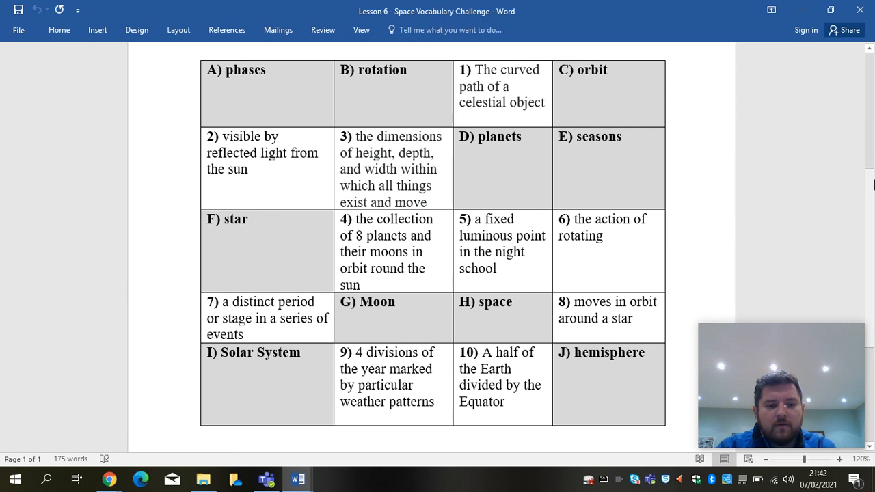